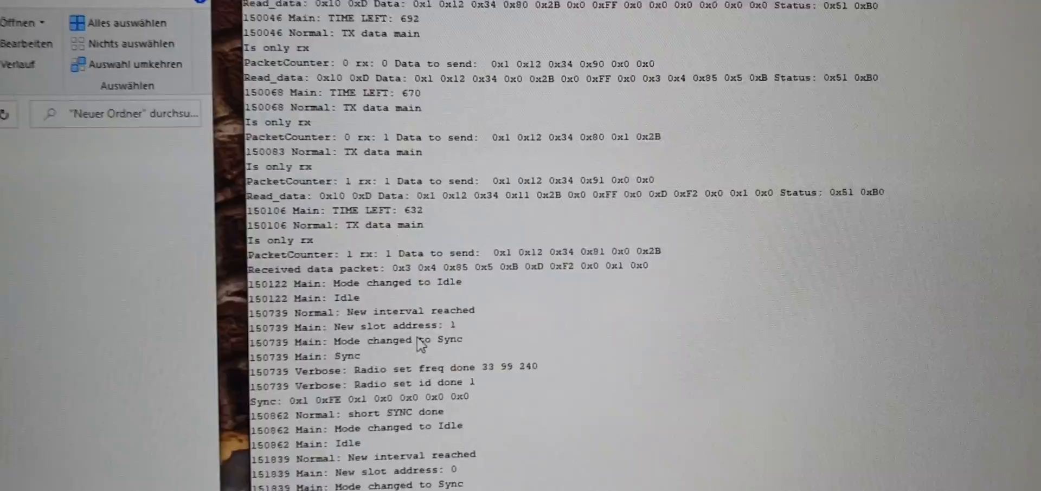
Select the bytes 0xF2 0x0 on the 'Received data packet' line of the serial log.
scroll("down", 3)
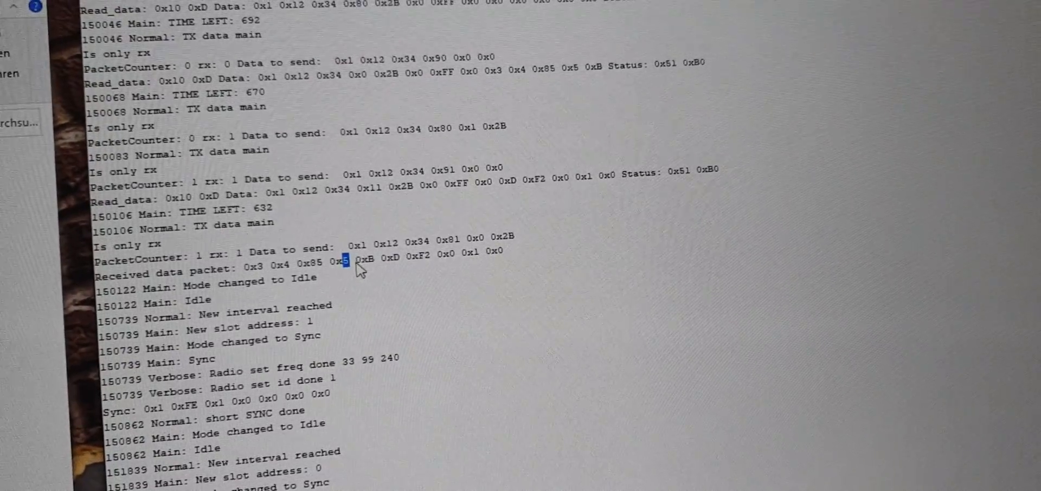
left_click_drag(341, 262, 392, 266)
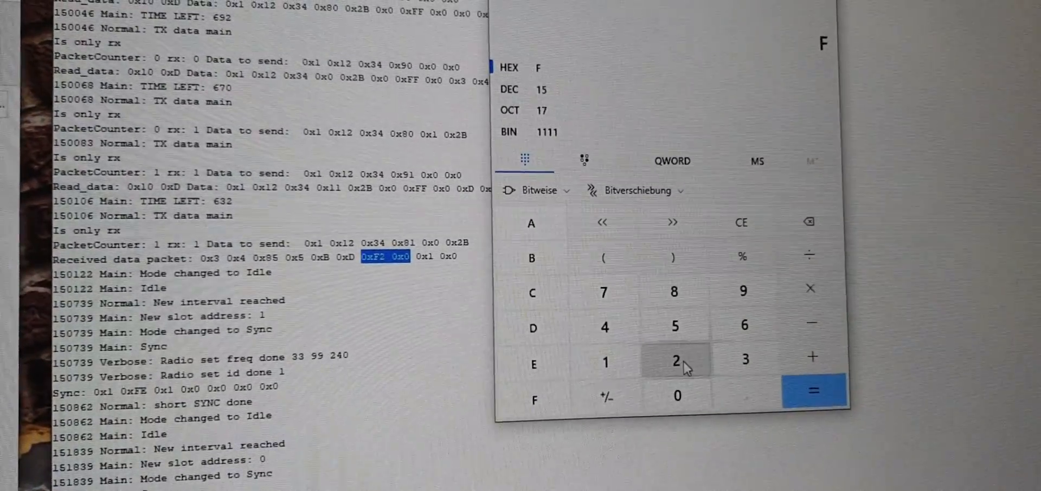
Convert hex F2 to decimal 242, clear, then convert hex D to decimal 13.
left_click(675, 362)
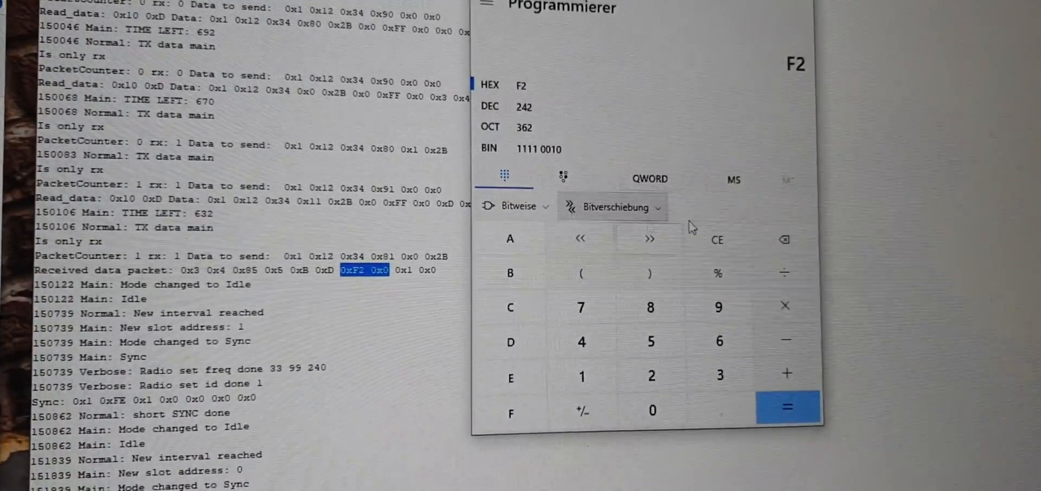
left_click(716, 240)
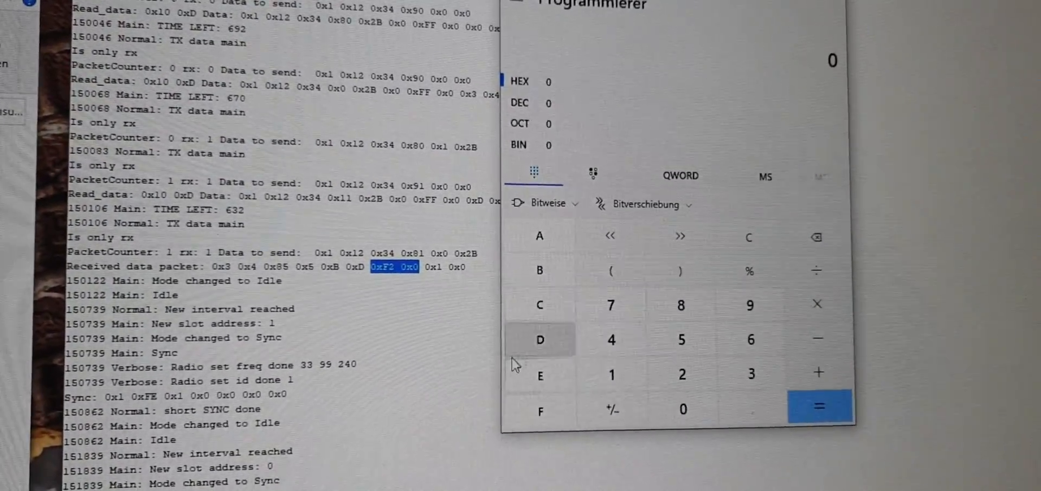
left_click(540, 339)
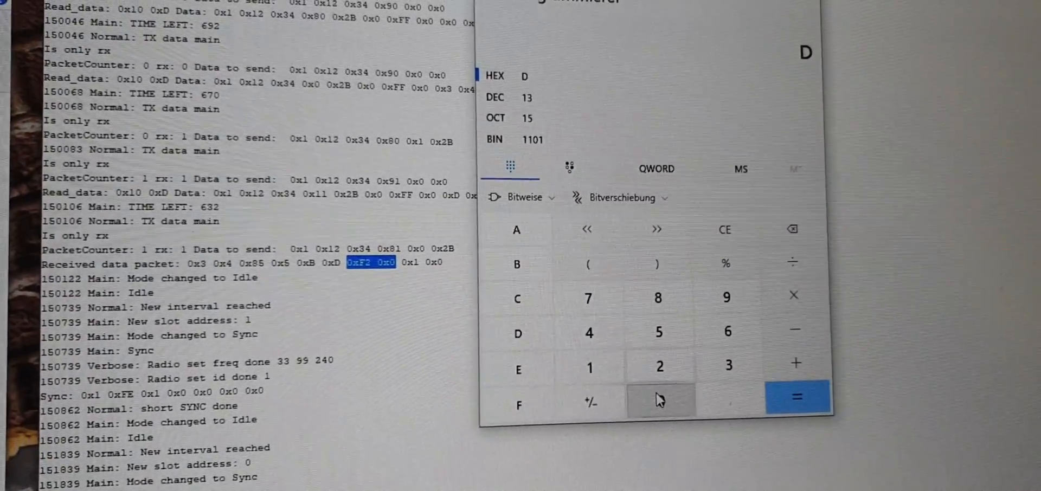